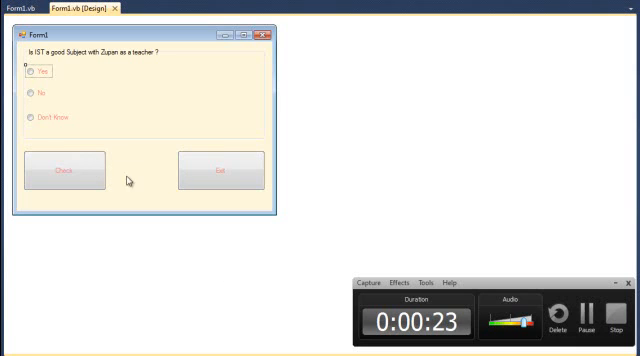
pyautogui.moveTo(204, 100)
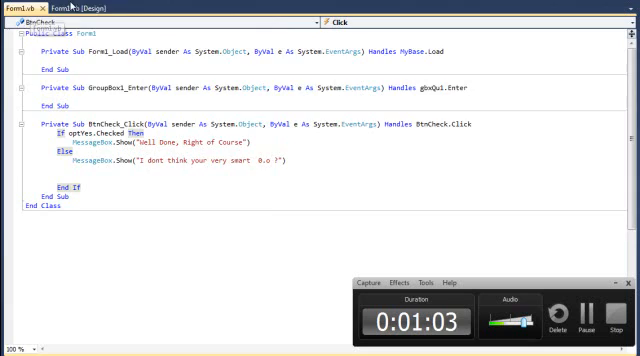
# Return from the code editor to the quiz form's design view
pyautogui.click(96, 4)
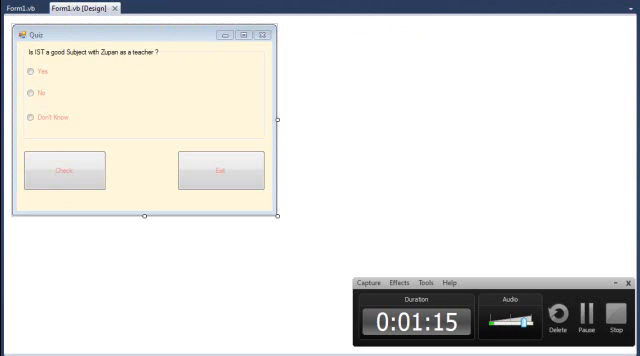
pyautogui.moveTo(336, 248)
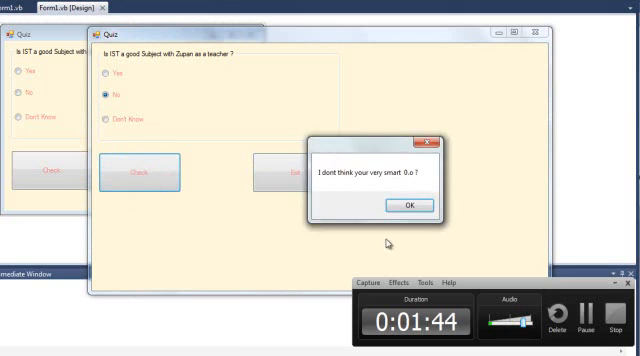
# Acknowledge the wrong-answer message for No, then the 'Well Done, Right of Course' message for Yes
pyautogui.click(406, 204)
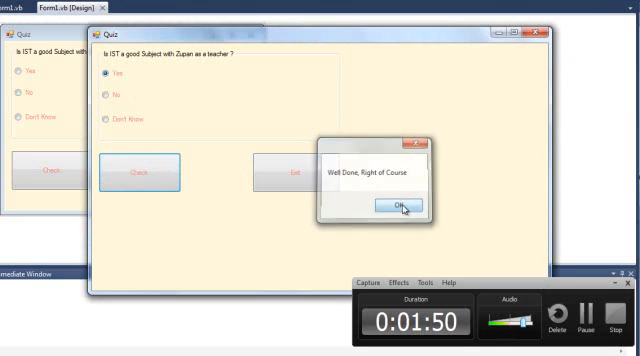
pyautogui.click(392, 206)
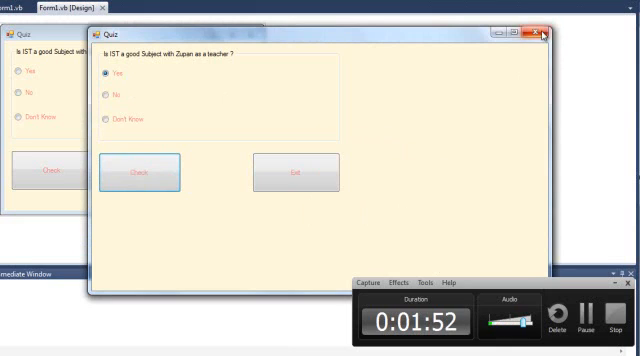